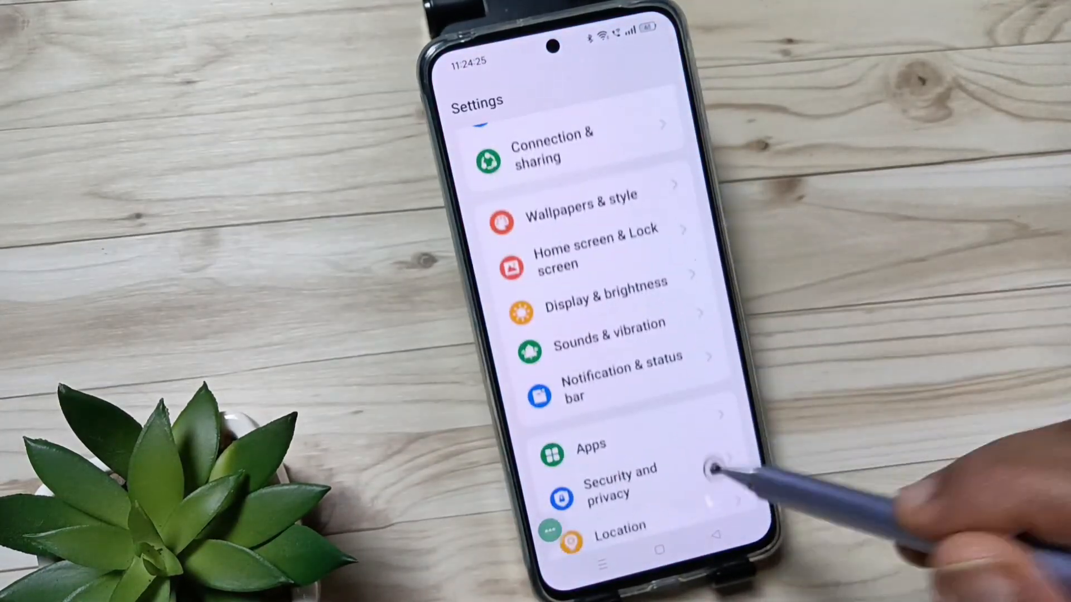
Step: Back out of the ColorOS version details to the main Settings list and enter Additional Settings
scroll("down", 3)
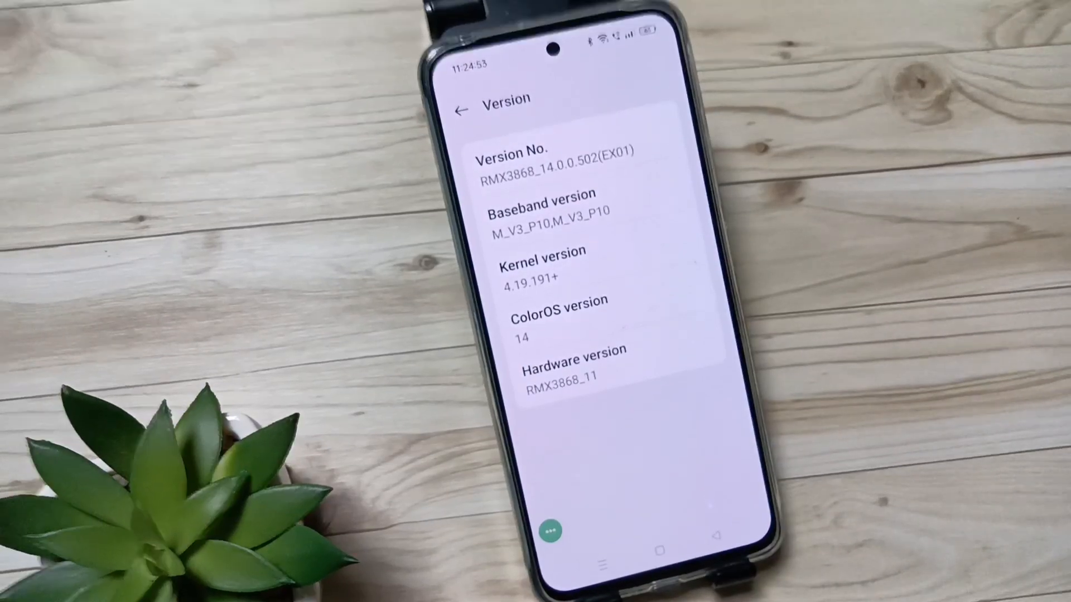
left_click(460, 110)
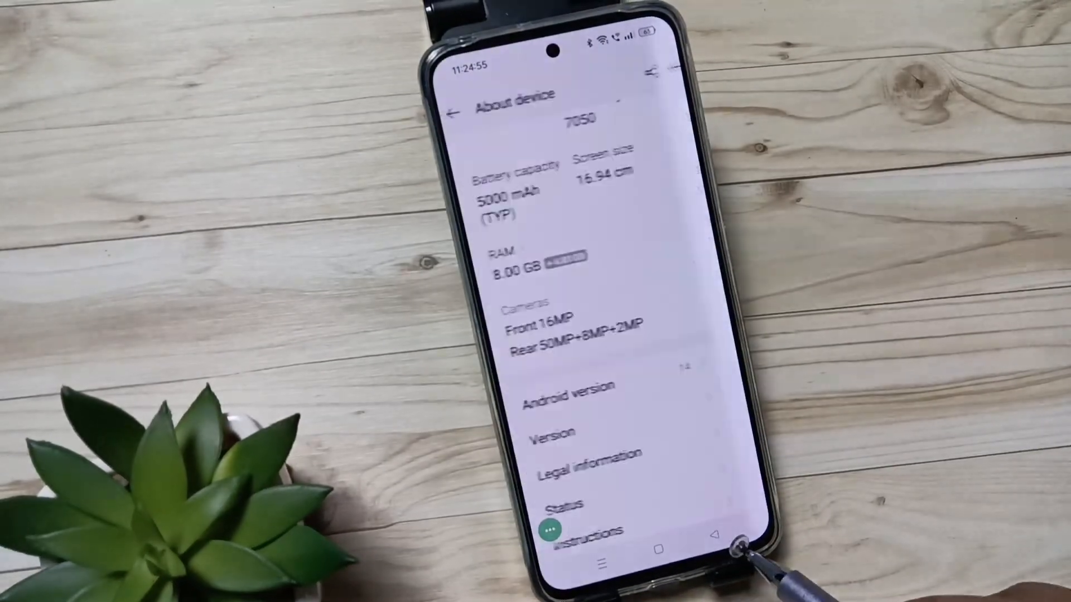
left_click(453, 95)
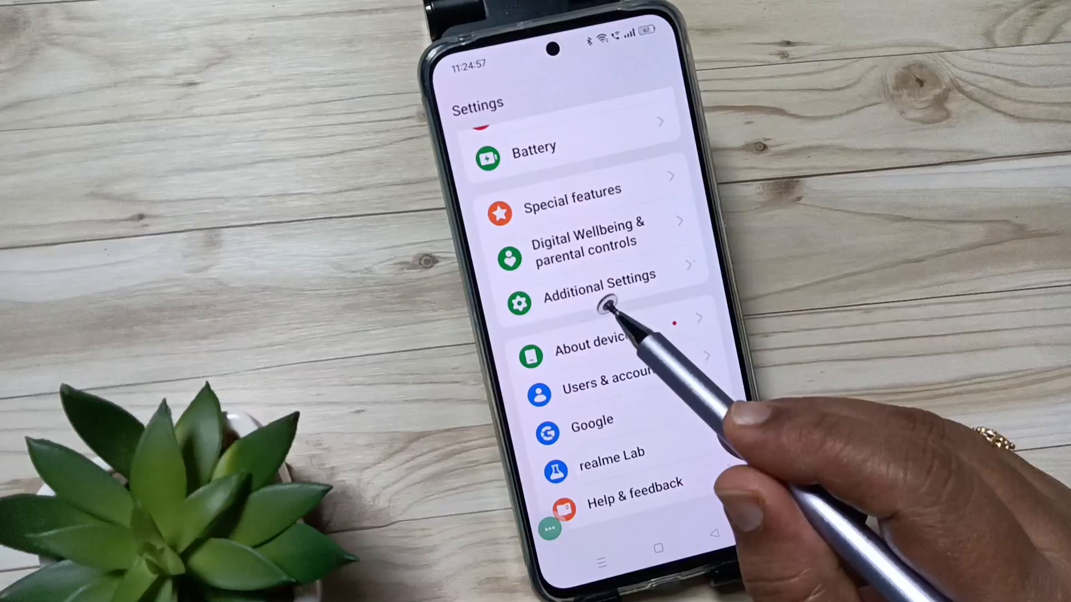
left_click(596, 290)
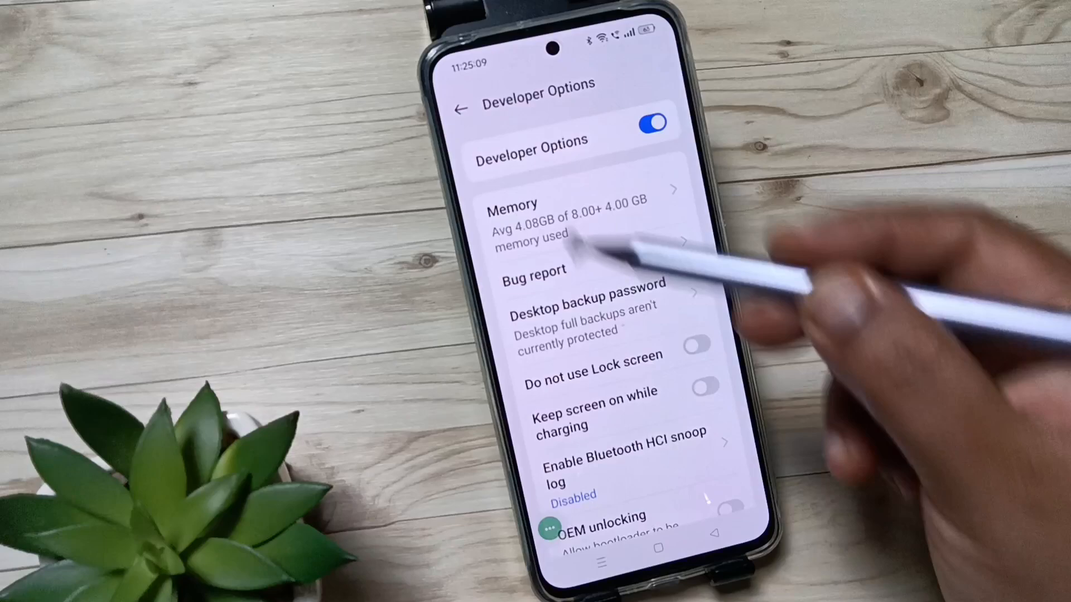
Step: Scroll Developer Options to the Debugging section showing USB debugging and wireless debugging
scroll("down", 3)
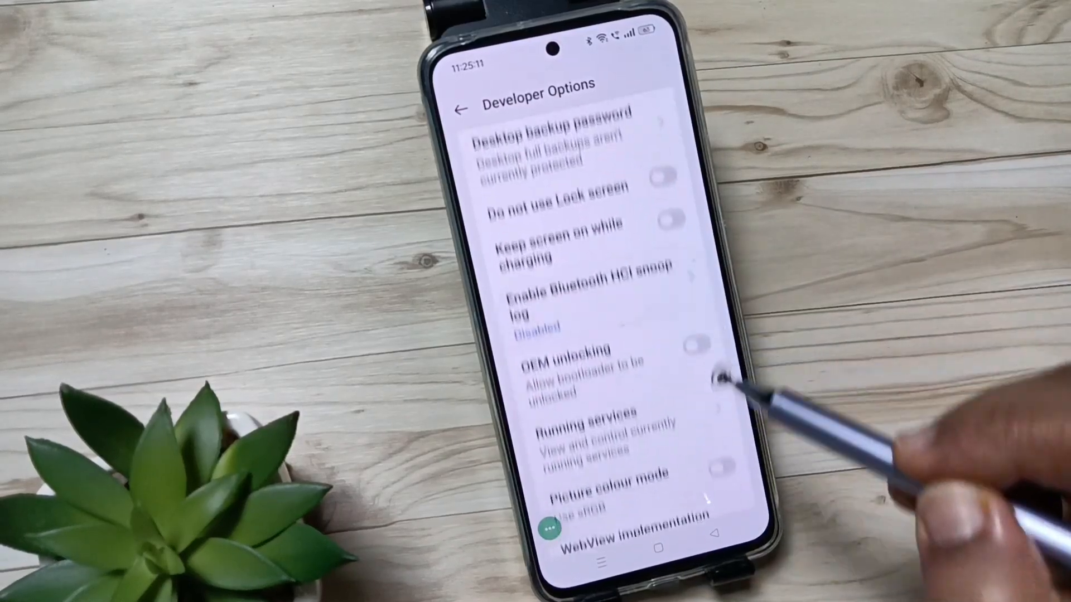
scroll("down", 3)
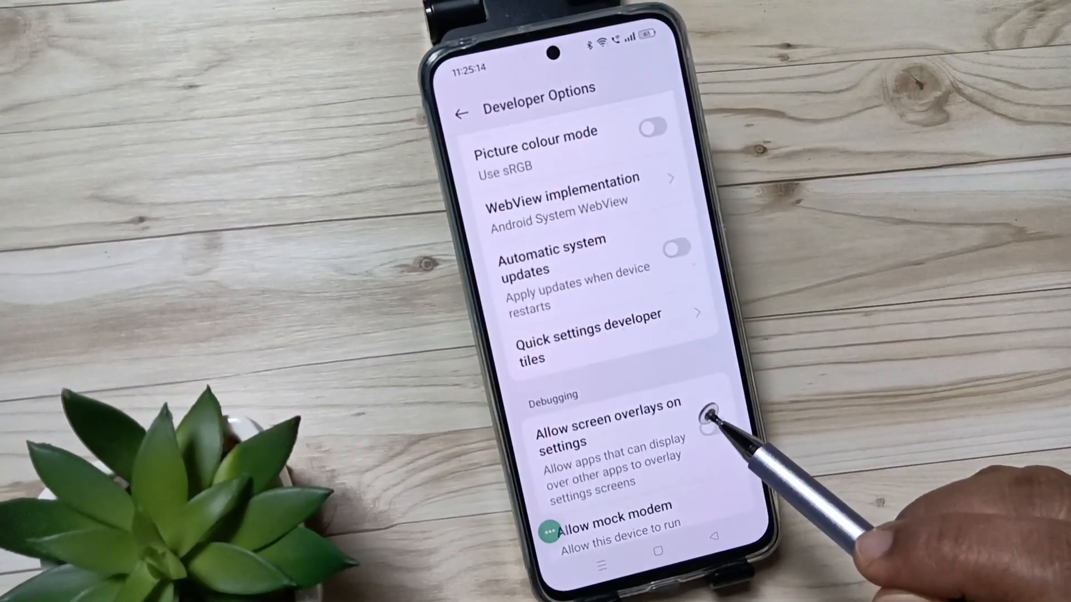
scroll("down", 3)
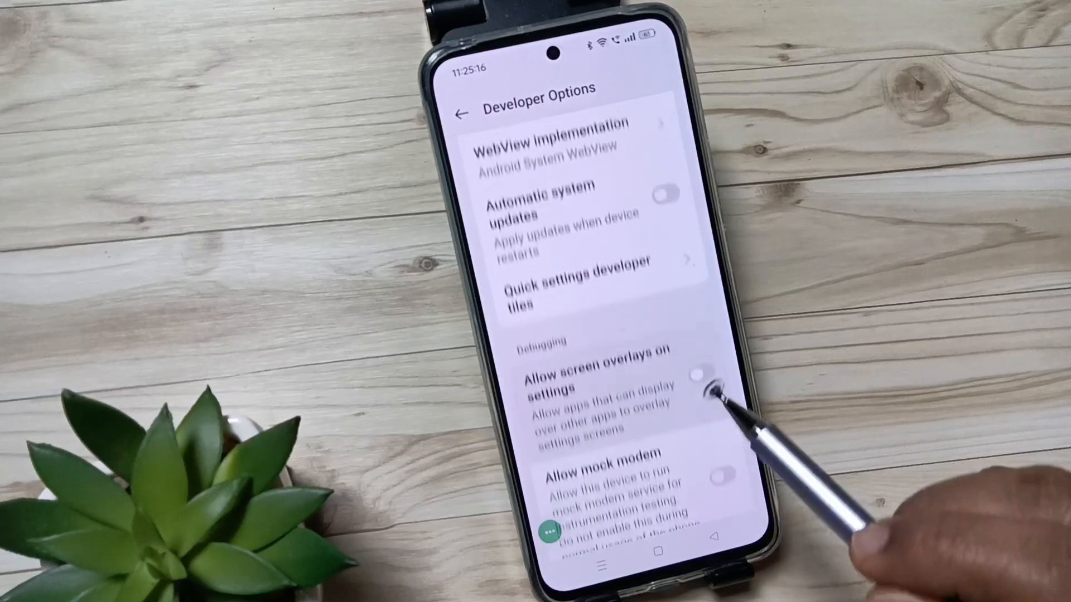
scroll("up", 3)
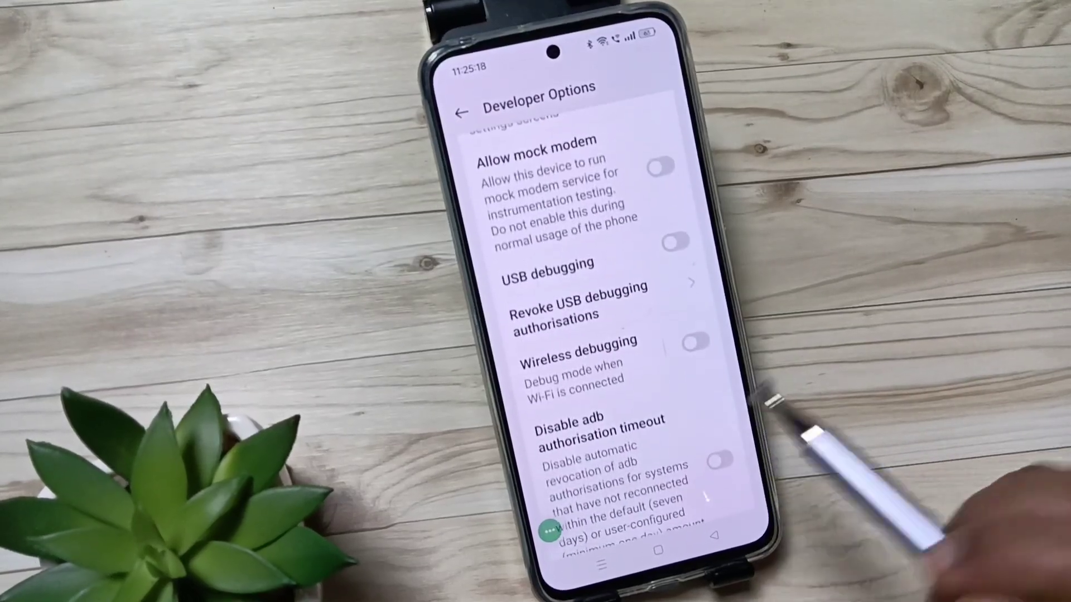